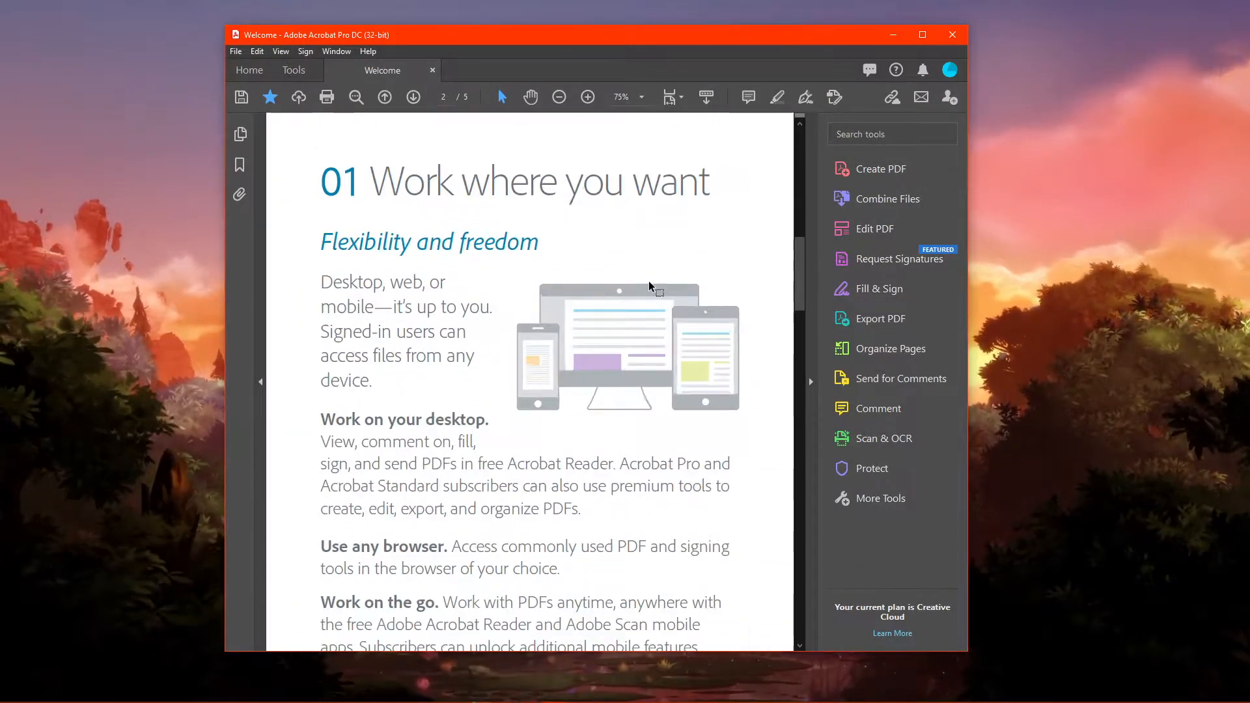
Jump back to page 1 of the Welcome PDF, the Document Cloud overview page.
{"action": "left_click", "coordinate": [587, 97]}
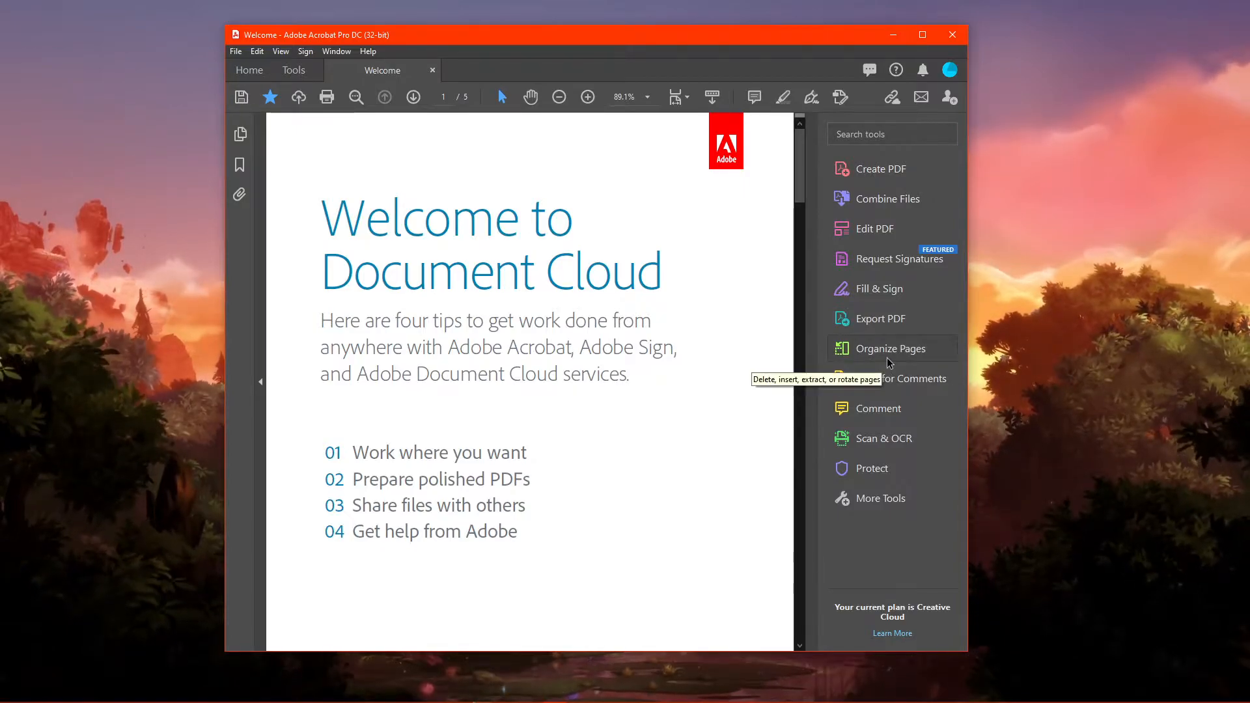
{"action": "mouse_move", "coordinate": [801, 369]}
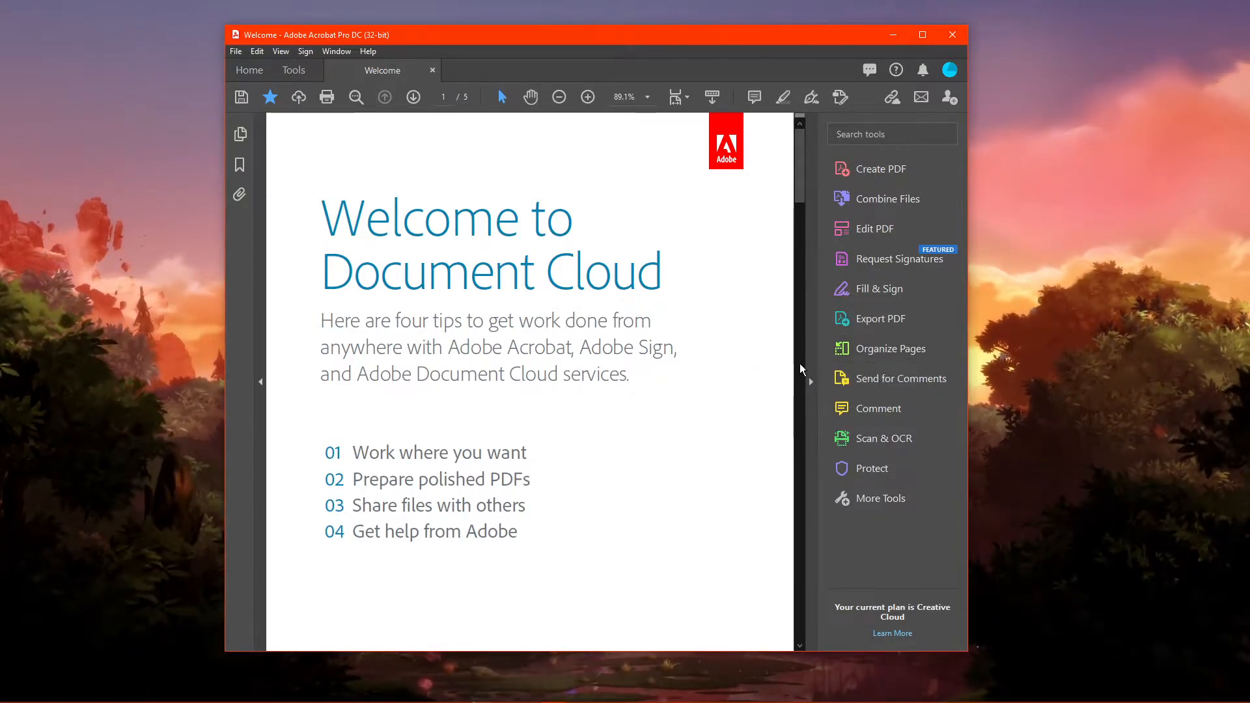
Hide the tools pane, then launch Organize Pages from the Tools collection.
{"action": "left_click", "coordinate": [812, 381]}
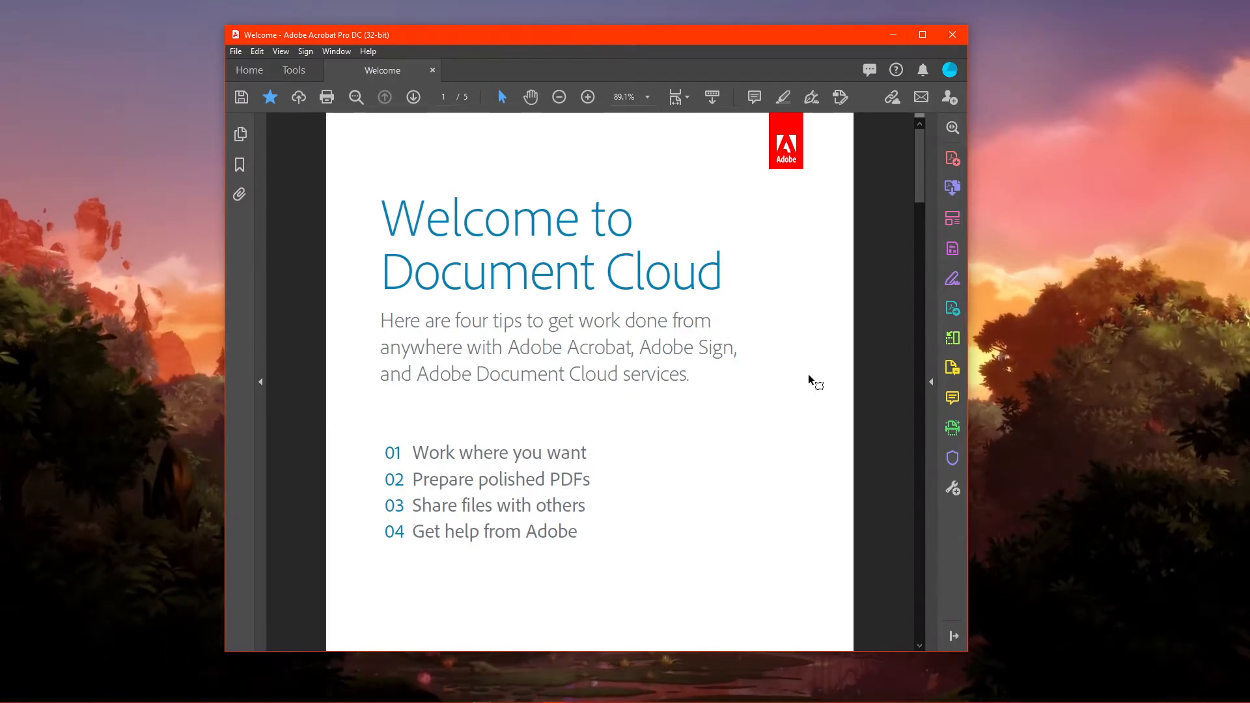
{"action": "mouse_move", "coordinate": [928, 385]}
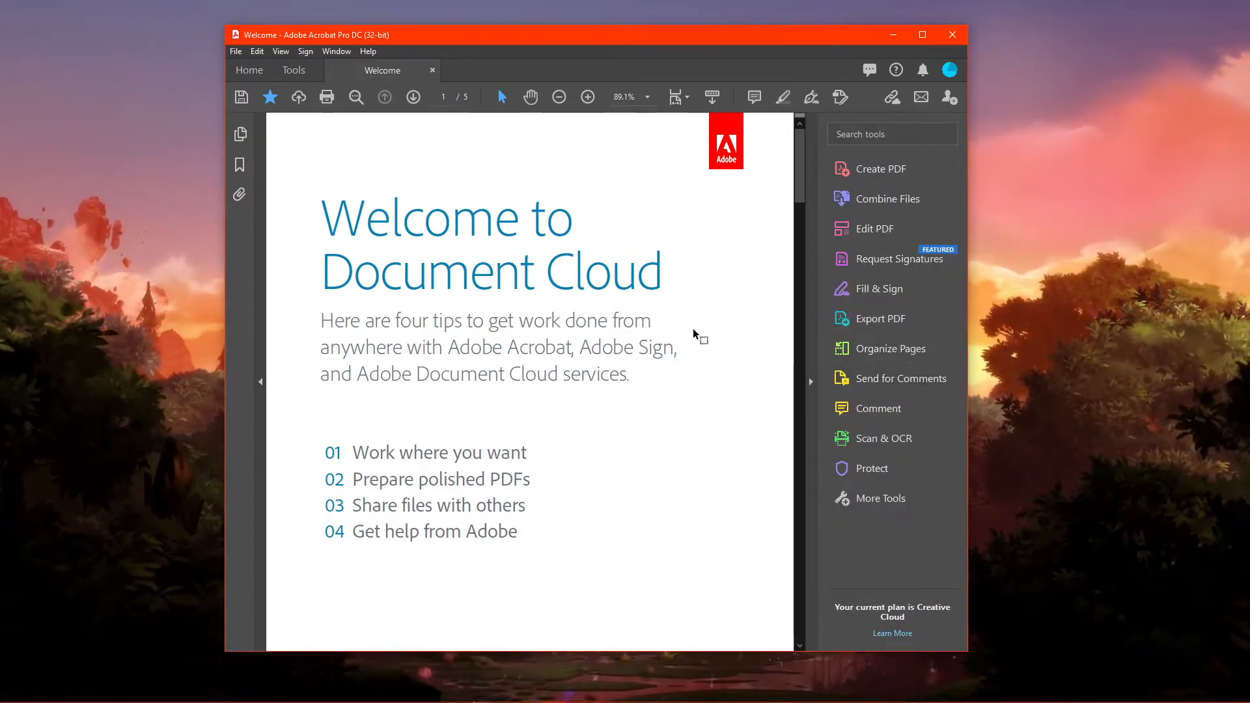
{"action": "mouse_move", "coordinate": [912, 355]}
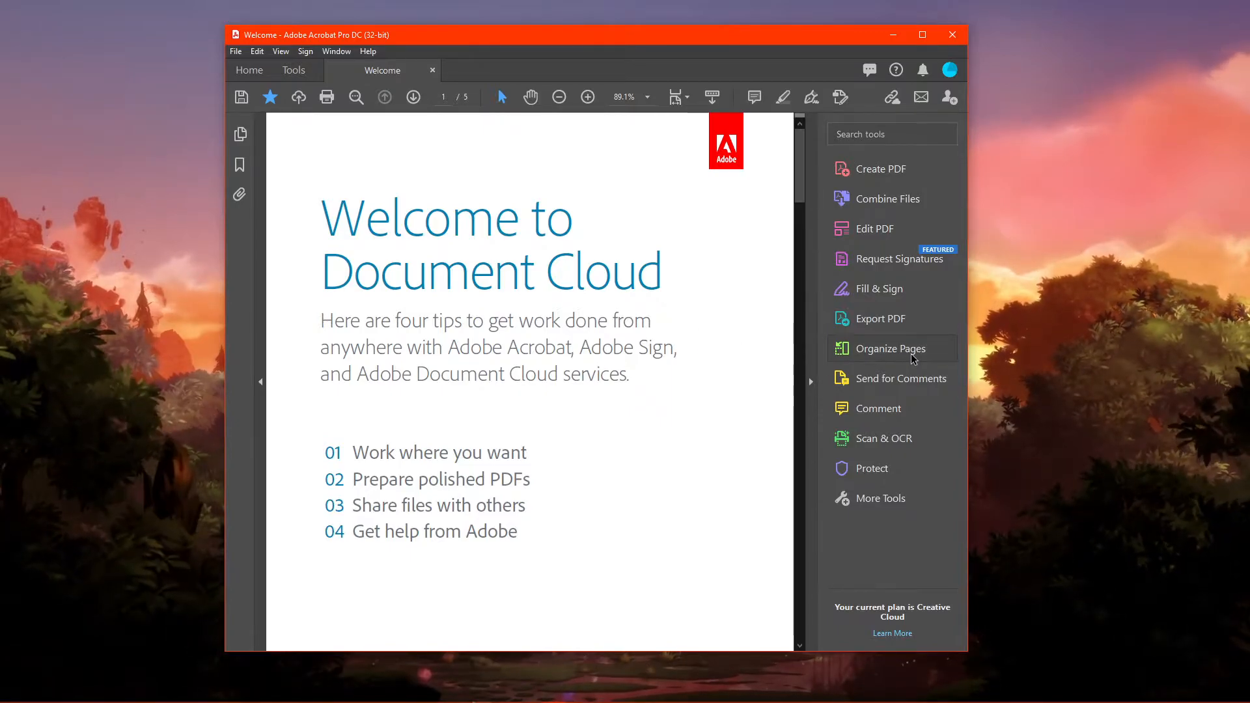
{"action": "left_click", "coordinate": [294, 70]}
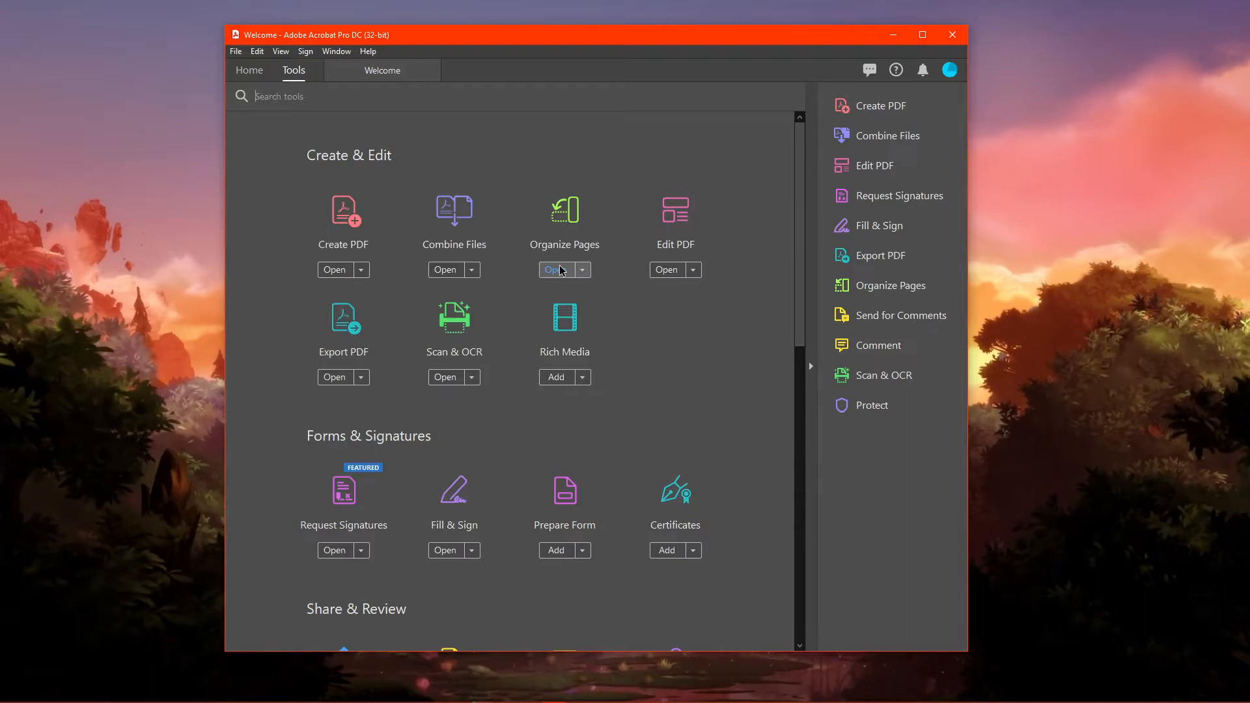
{"action": "left_click", "coordinate": [559, 269]}
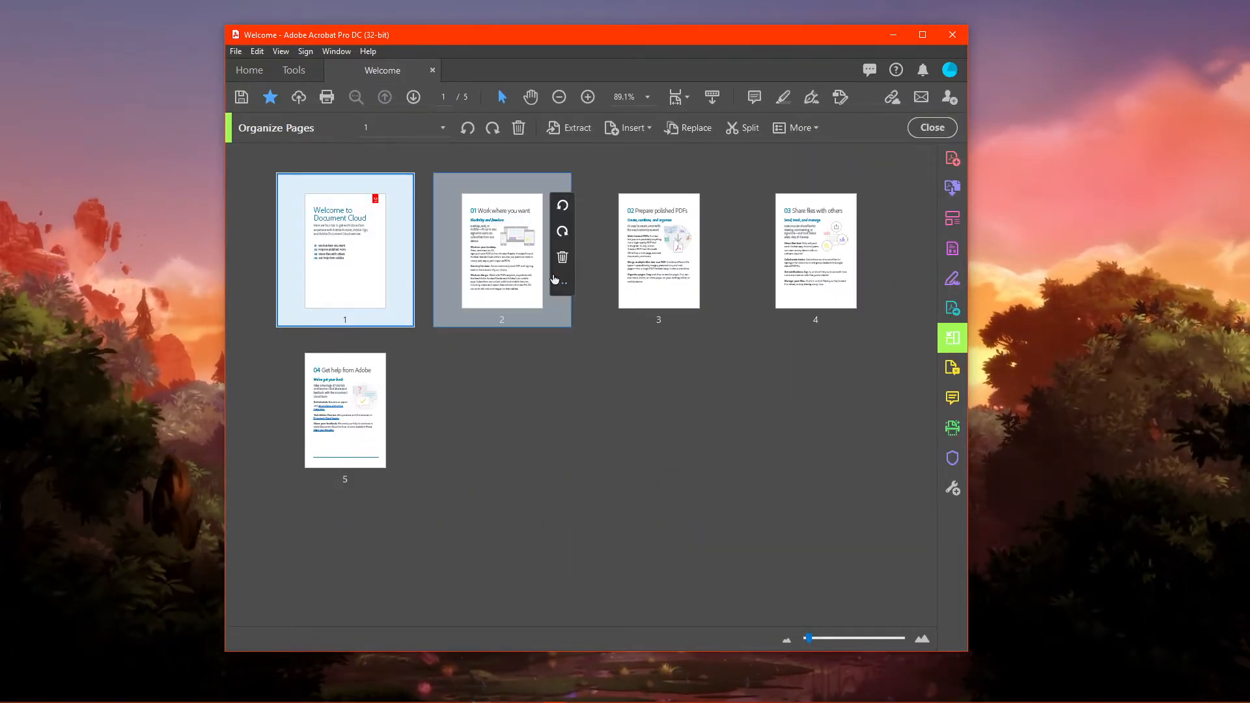
{"action": "mouse_move", "coordinate": [493, 355]}
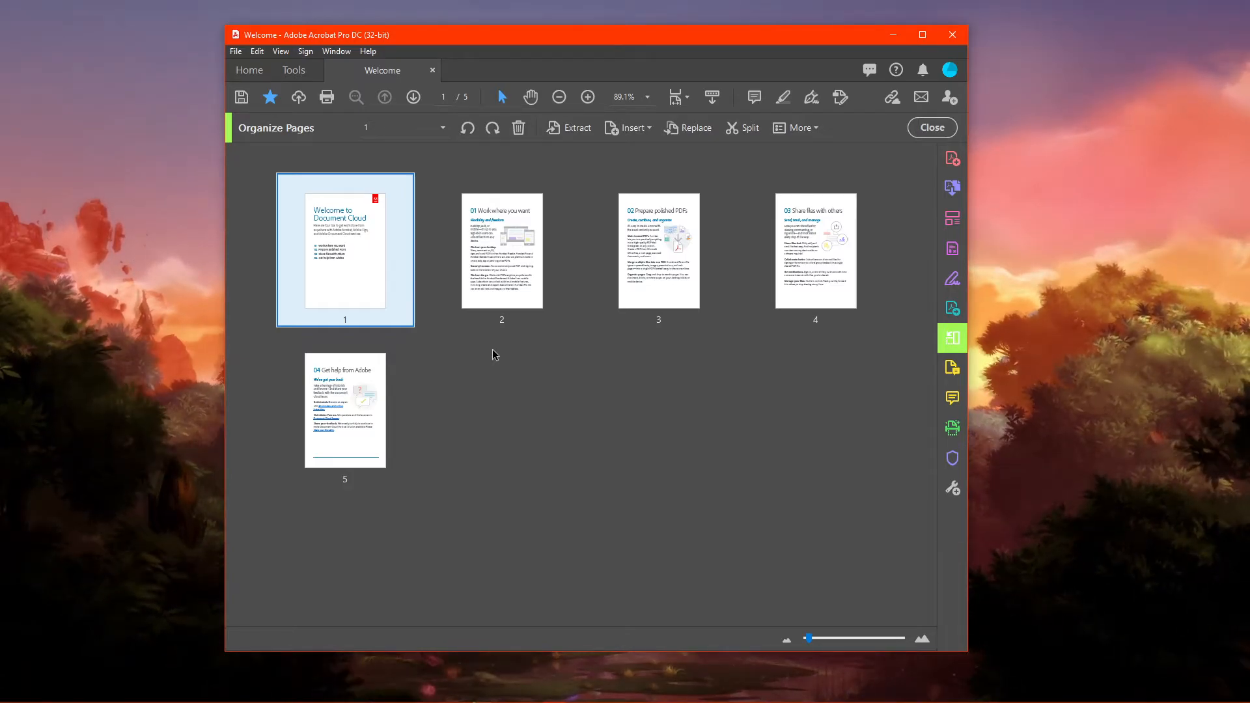
Select the page 2 thumbnail and rotate it to upside down.
{"action": "left_click", "coordinate": [501, 251]}
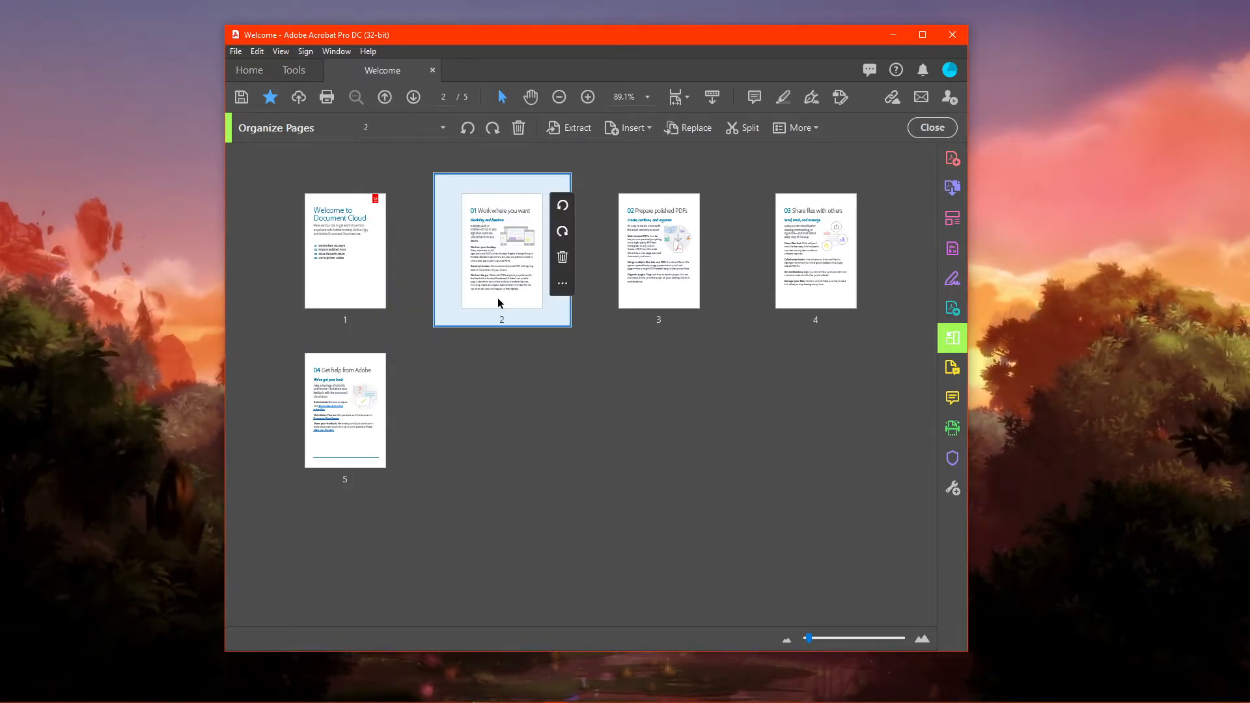
{"action": "left_click", "coordinate": [562, 232]}
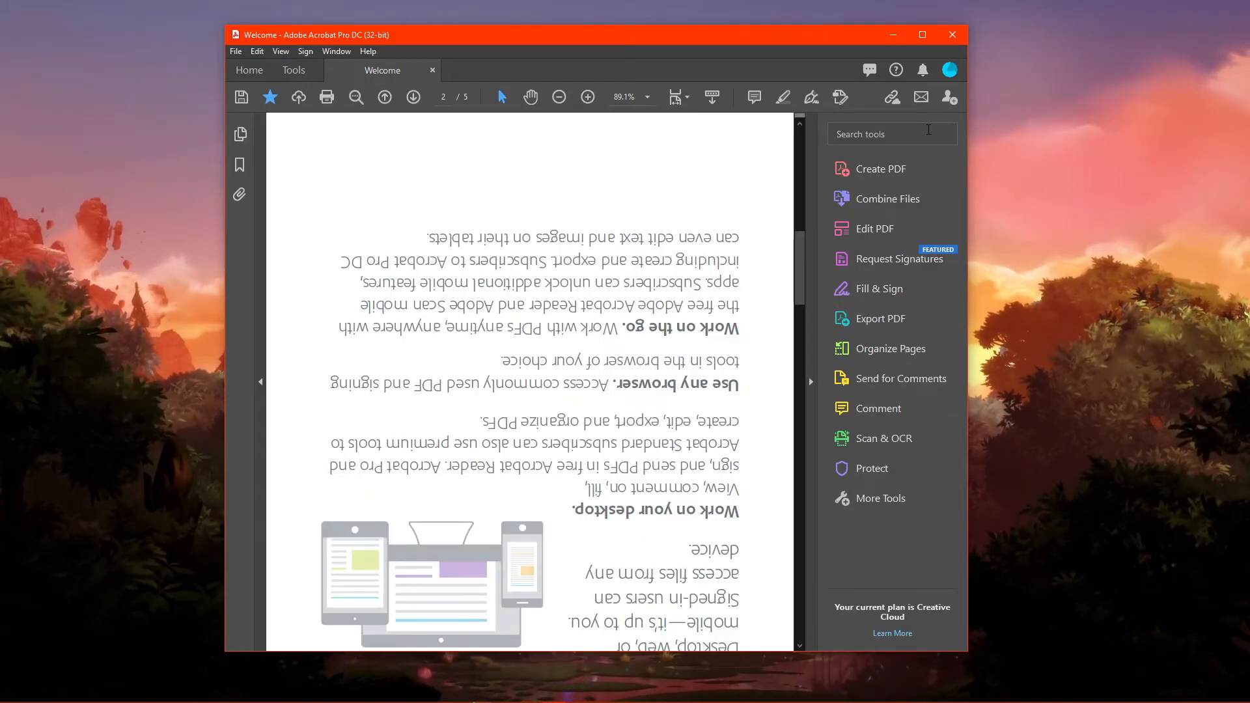
Scroll down to view the upside-down page 2 heading 'Work where you want'.
{"action": "scroll", "scroll_direction": "down", "scroll_amount": 3}
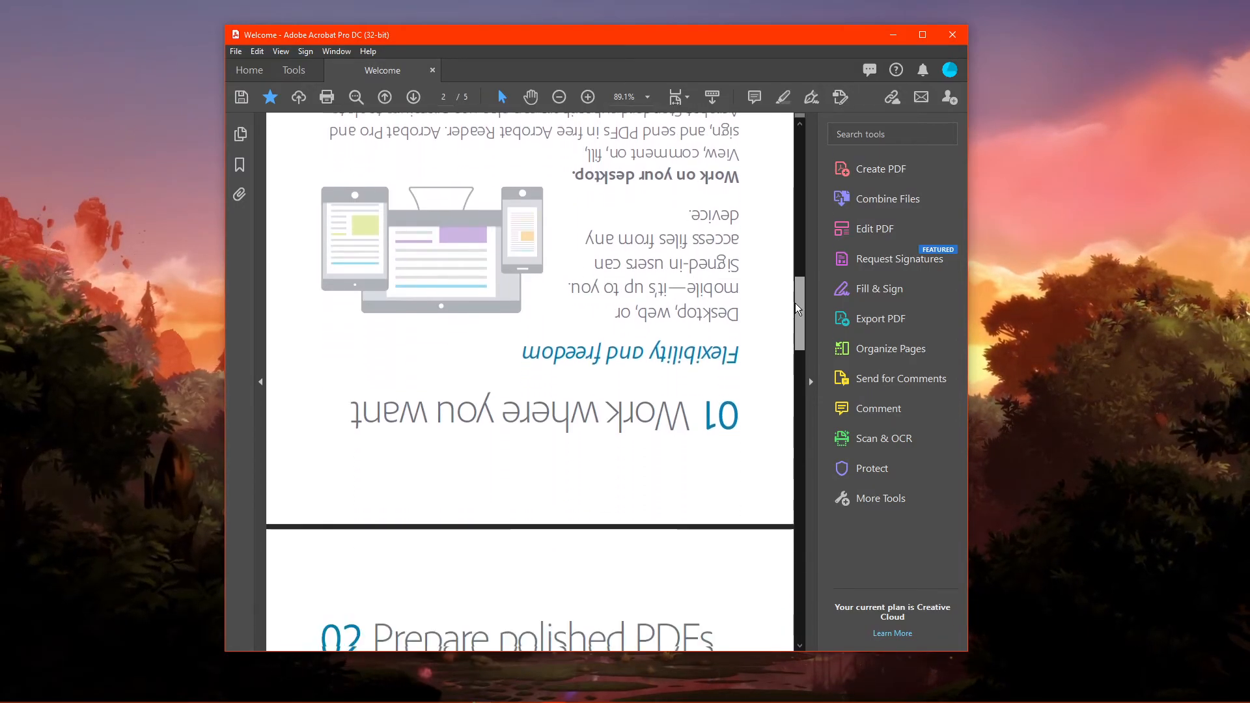